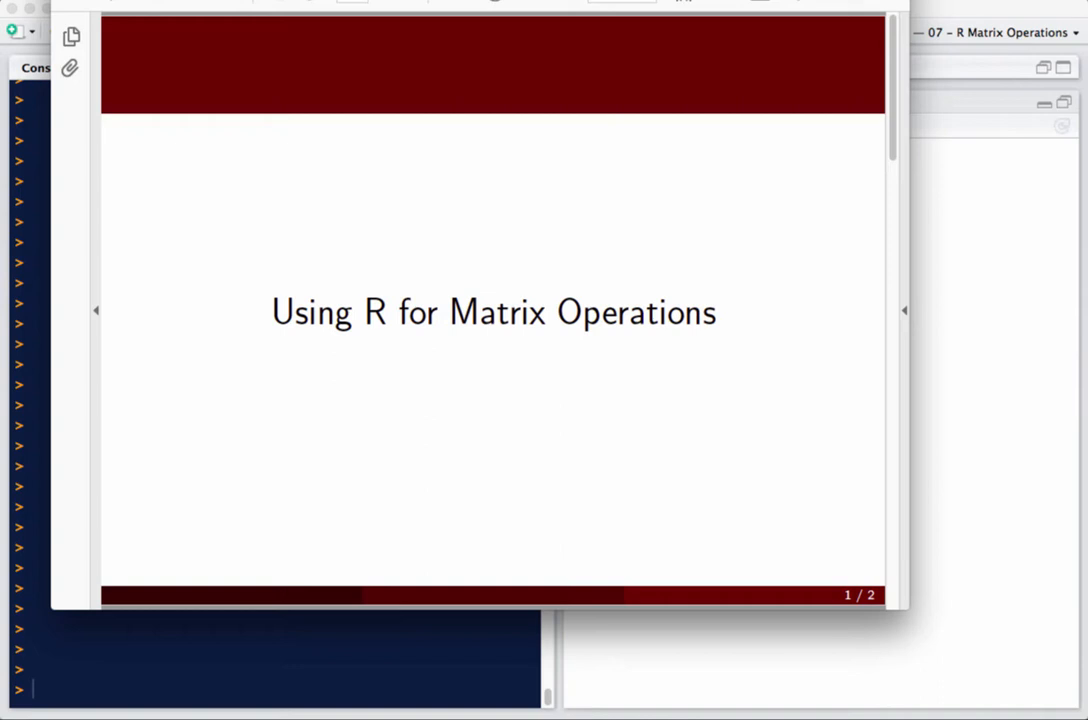
pyautogui.moveTo(848, 588)
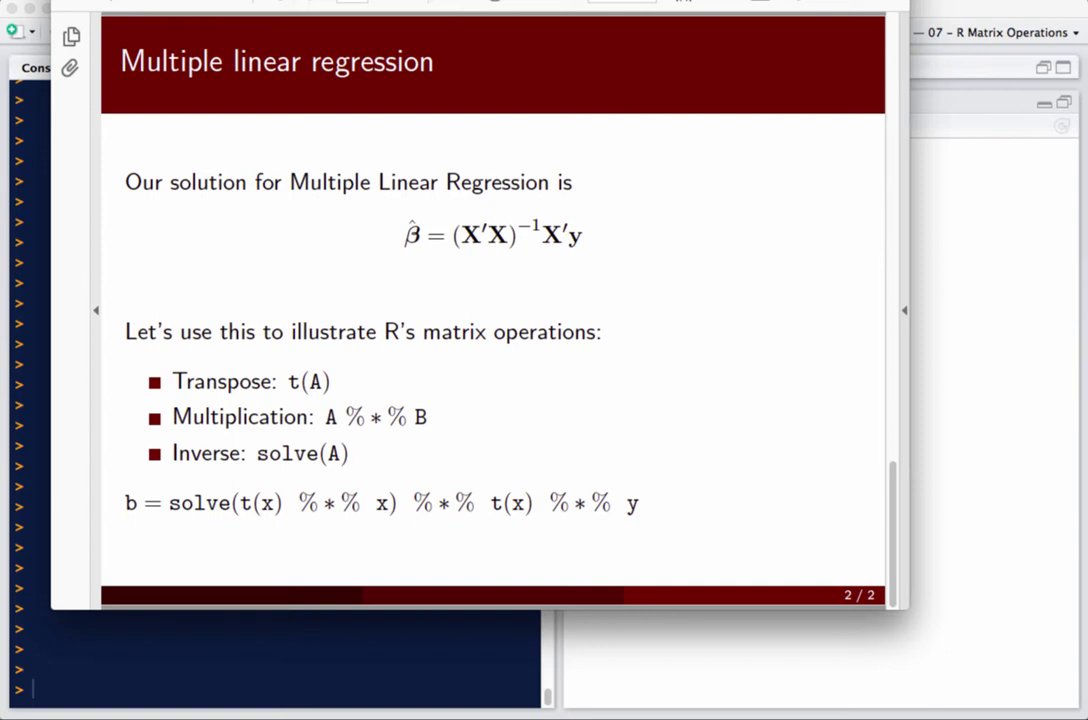
pyautogui.moveTo(992, 660)
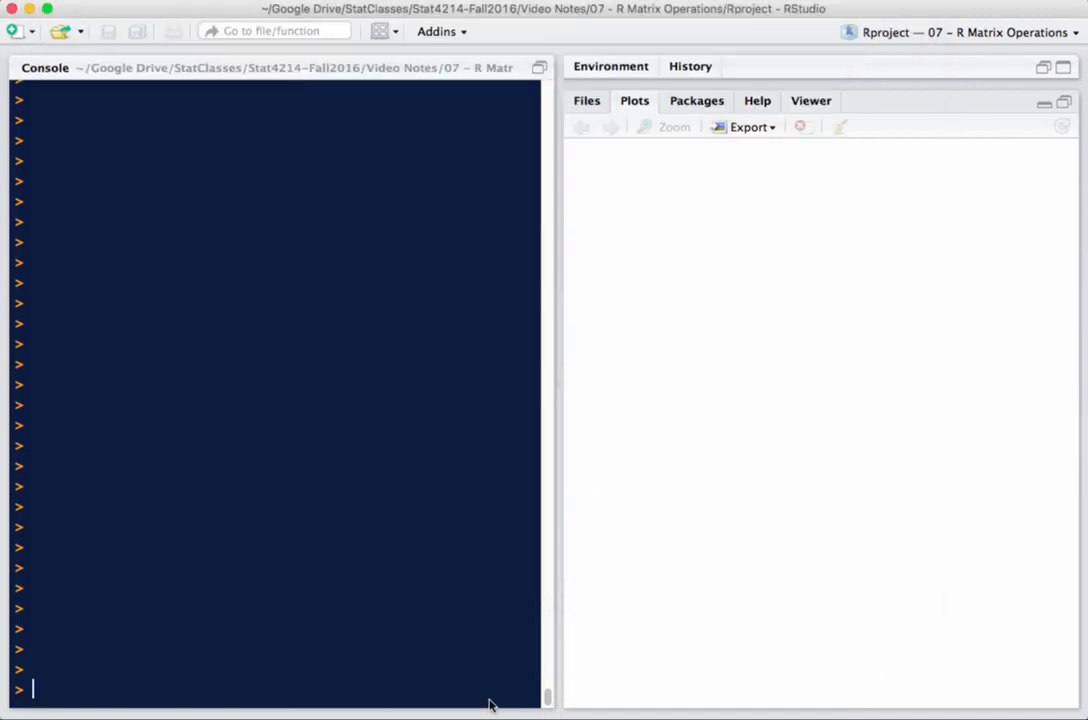
# Step: Query ?faithful so the Old Faithful Geyser Data help page shows beside the console
pyautogui.write('?faithful')
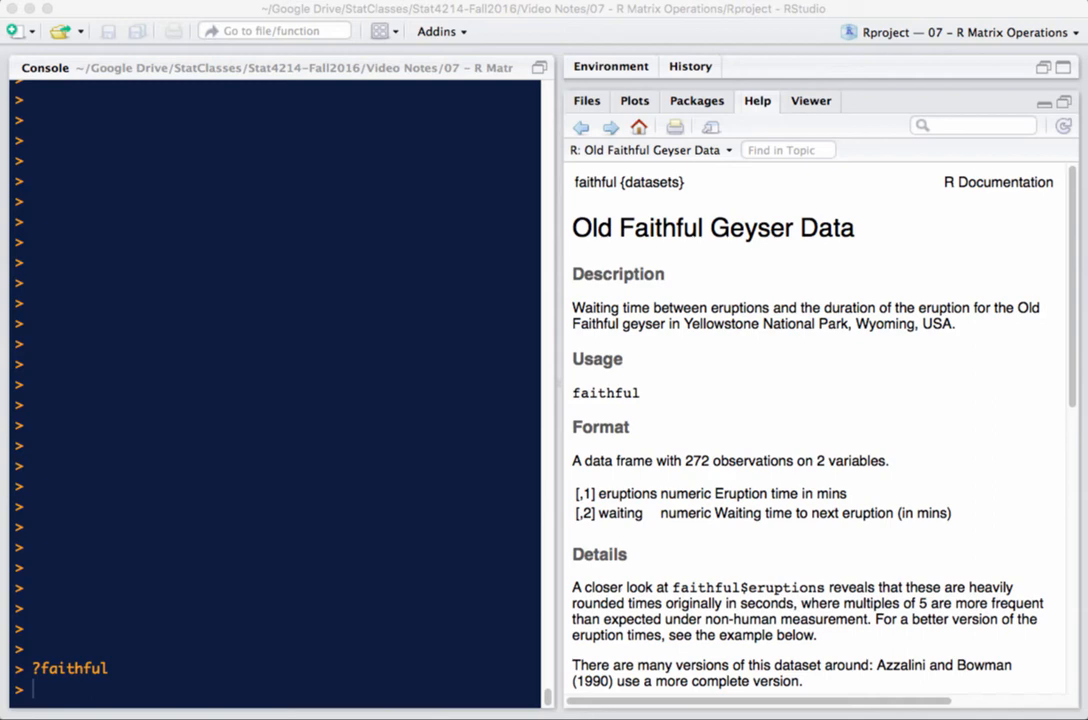
# Step: Draw plot(eruptions ~ waiting), a scatterplot of eruption duration against waiting time
pyautogui.write('plot (eruptions ~ waiting)')
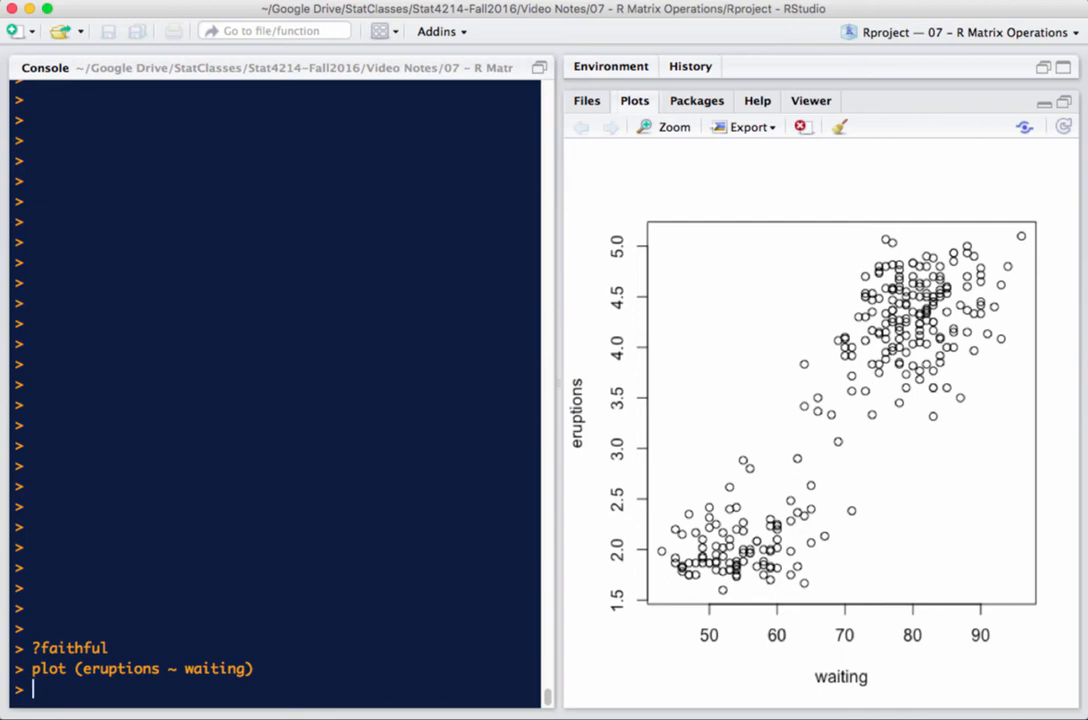
pyautogui.moveTo(276, 336)
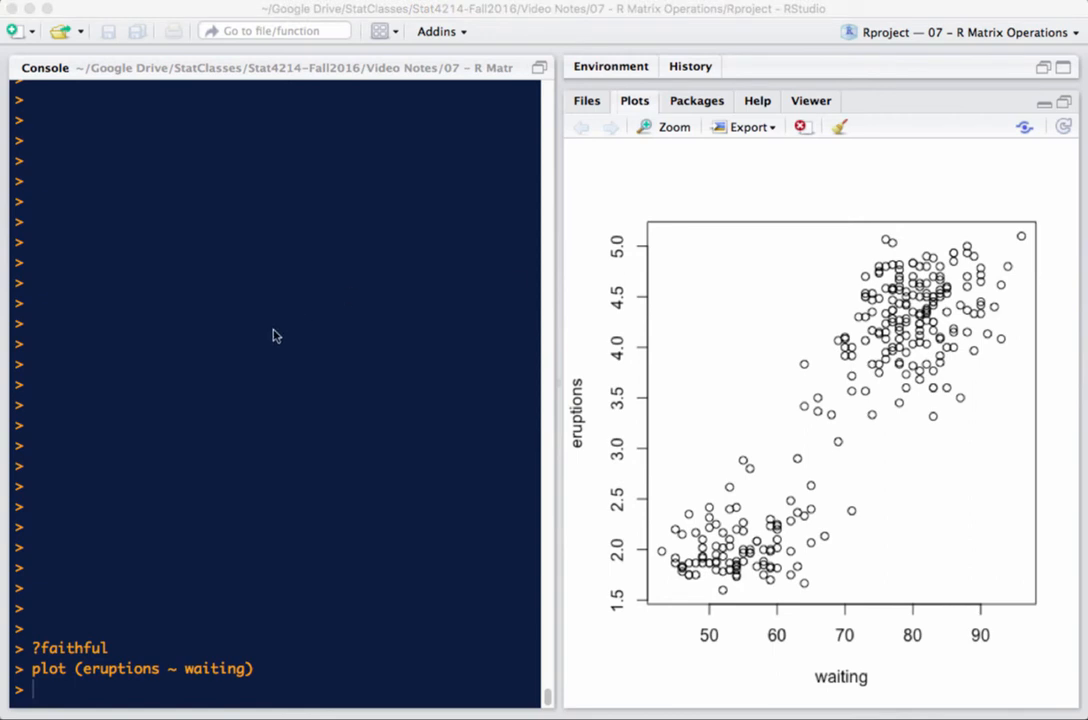
# Step: Fit lm(eruptions ~ waiting), printing intercept −1.87402 and slope 0.07563
pyautogui.write('lm (eruptions ~ waiting)')
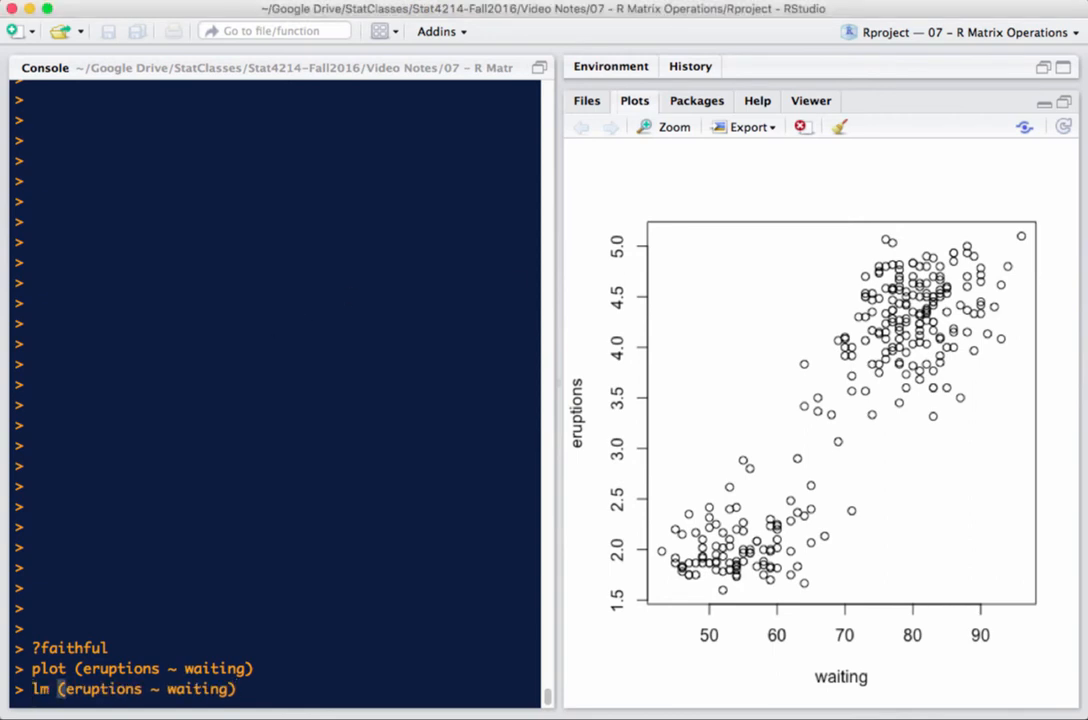
pyautogui.press('enter')
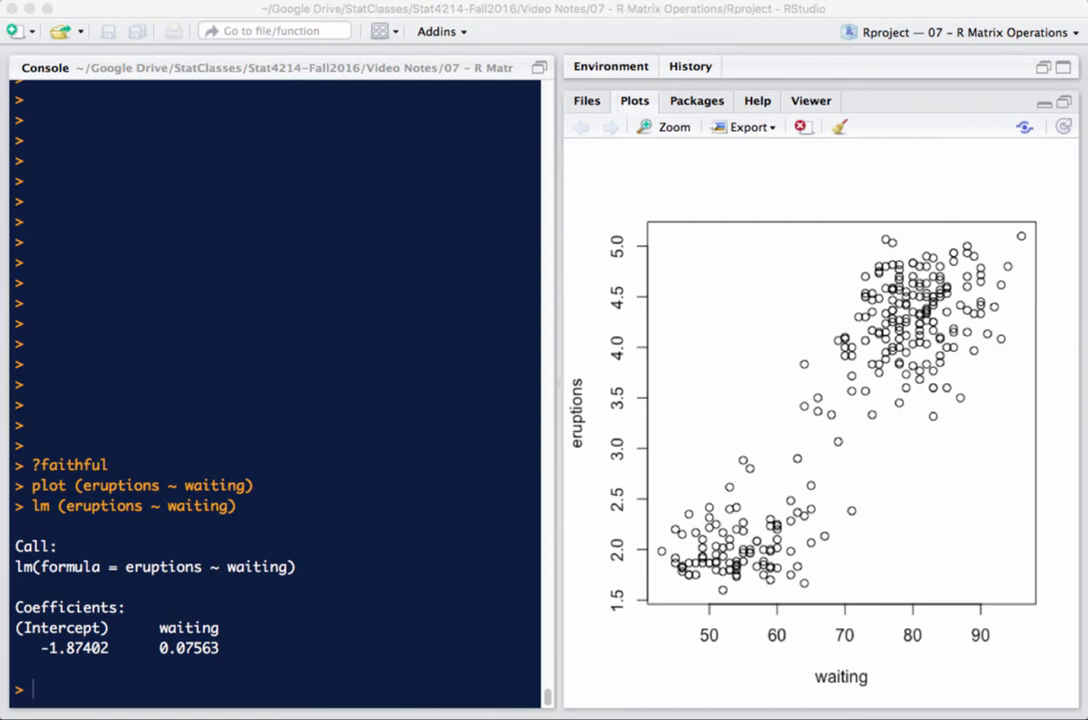
# Step: Overlay the fitted regression line on the scatterplot via abline(lm(eruptions ~ waiting))
pyautogui.write('lm (eruptions ~ waiting)')
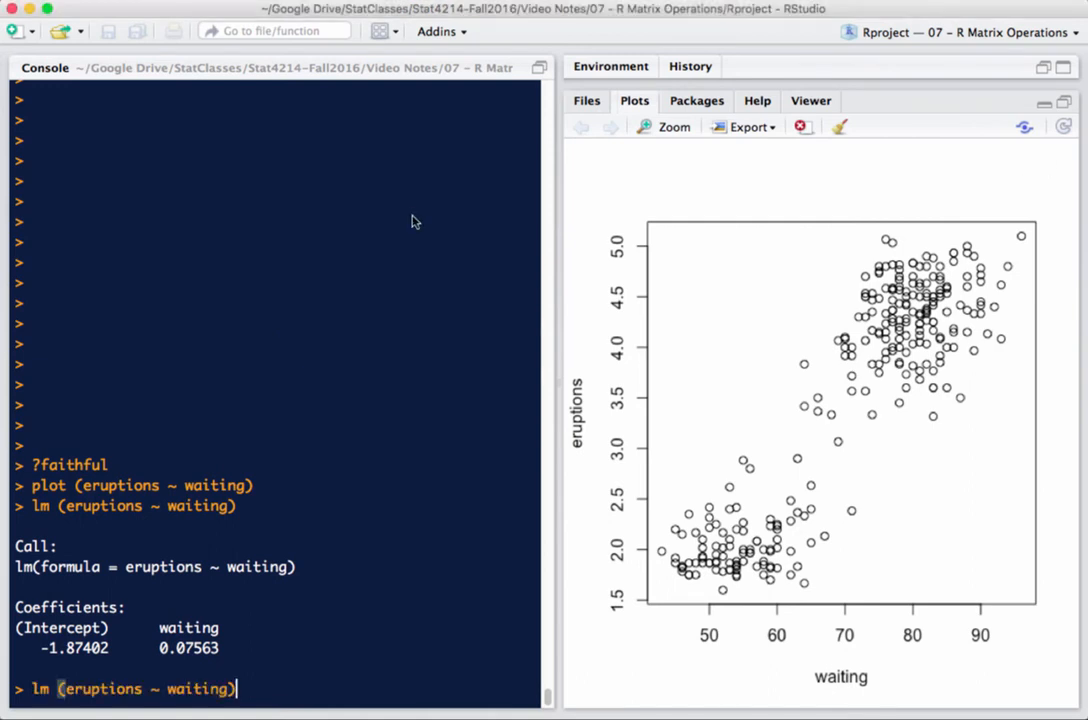
pyautogui.write('abline(')
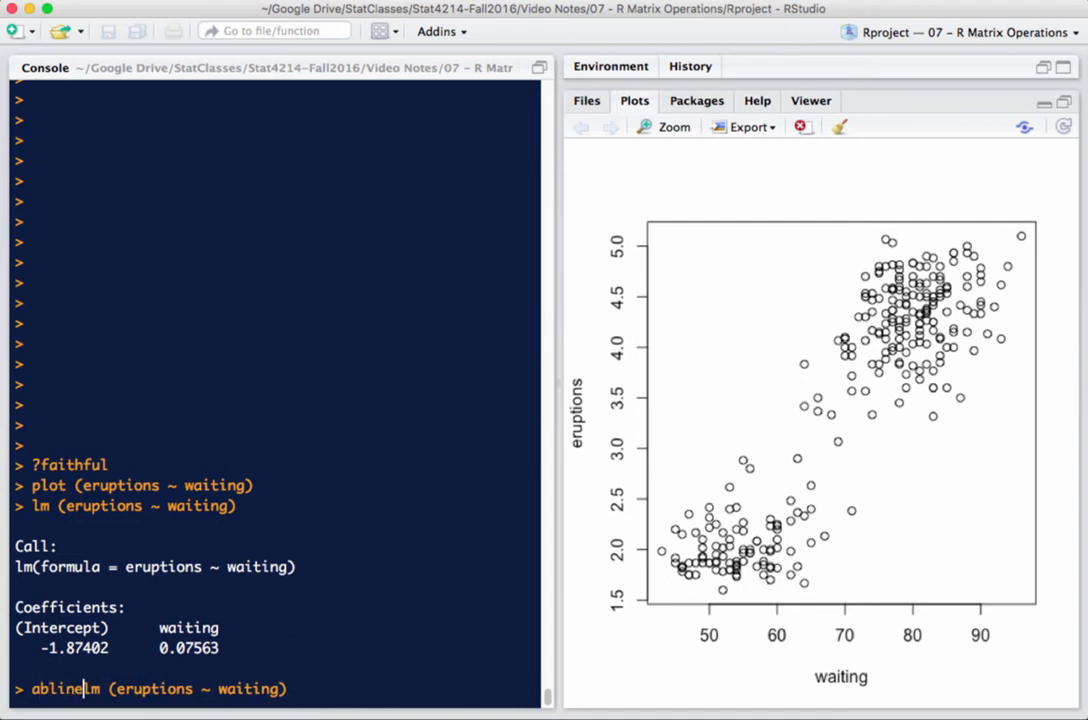
pyautogui.press('enter')
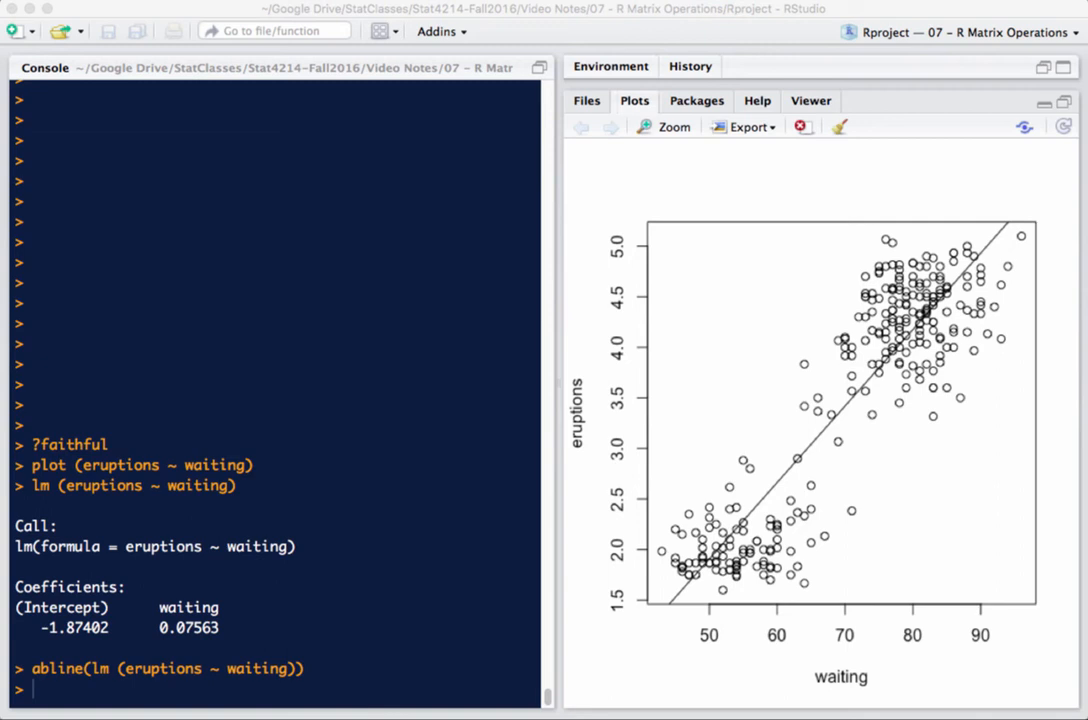
pyautogui.moveTo(836, 240)
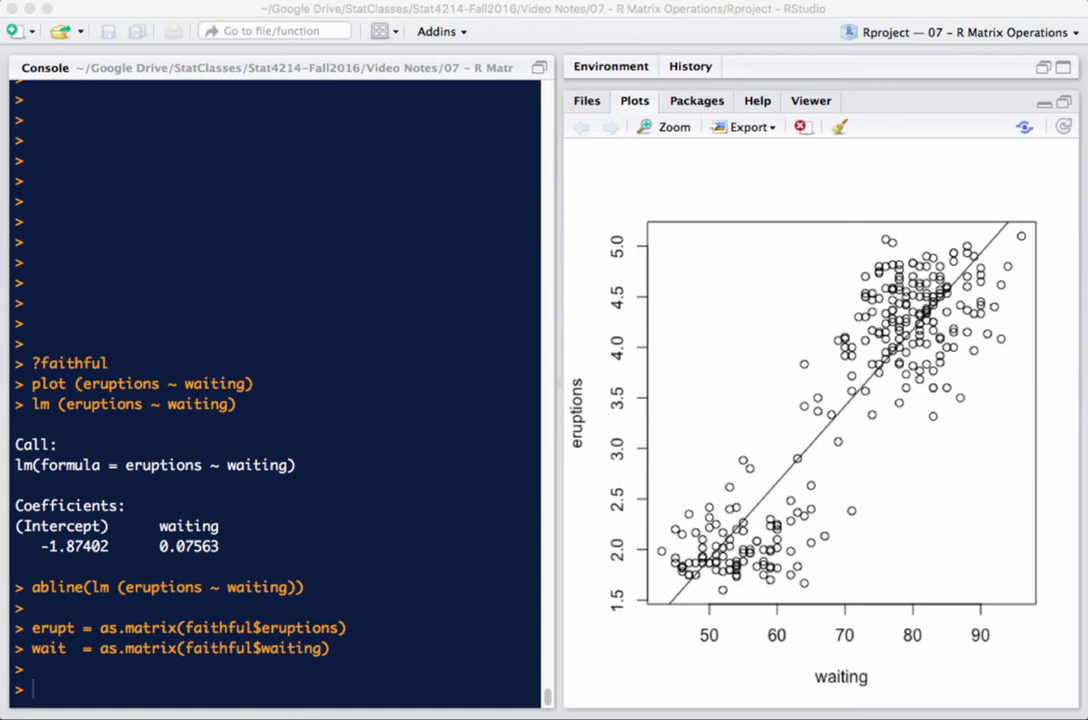
# Step: Build design matrix X as a column of ones beside wait and inspect head(X)
pyautogui.write('X = cbind(rep(1,length(wait)), wait)')
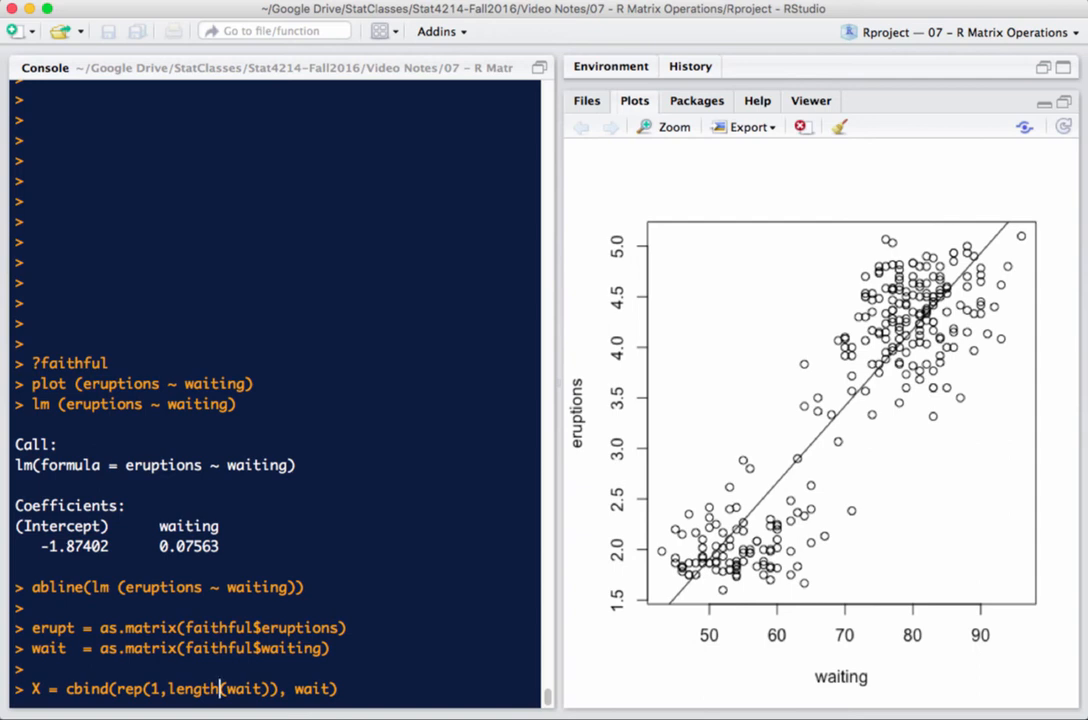
pyautogui.write('h')
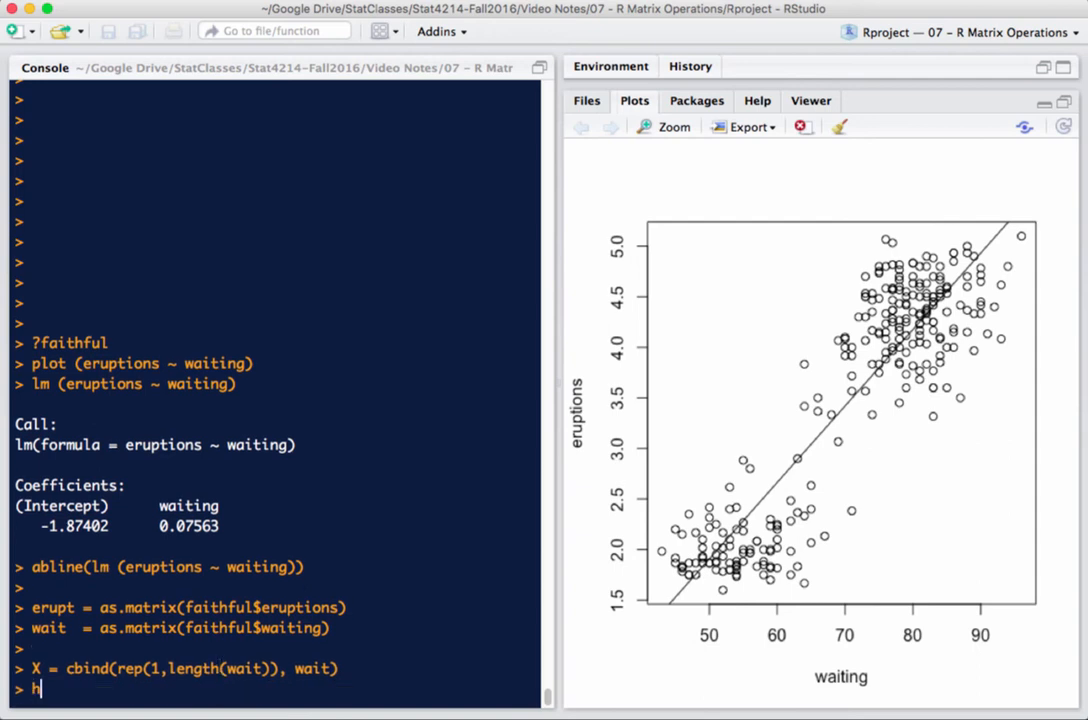
pyautogui.write('ead(X)')
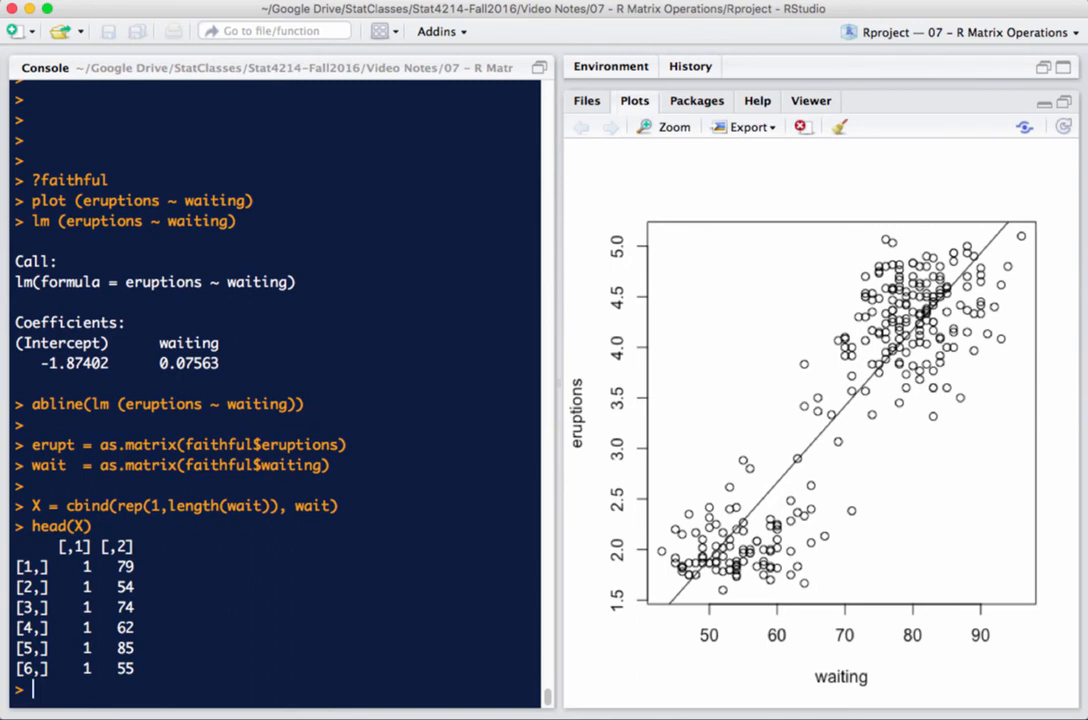
# Step: Compute XpX = t(X) %*% X and print the 2×2 cross-product matrix
pyautogui.write('XpX =')
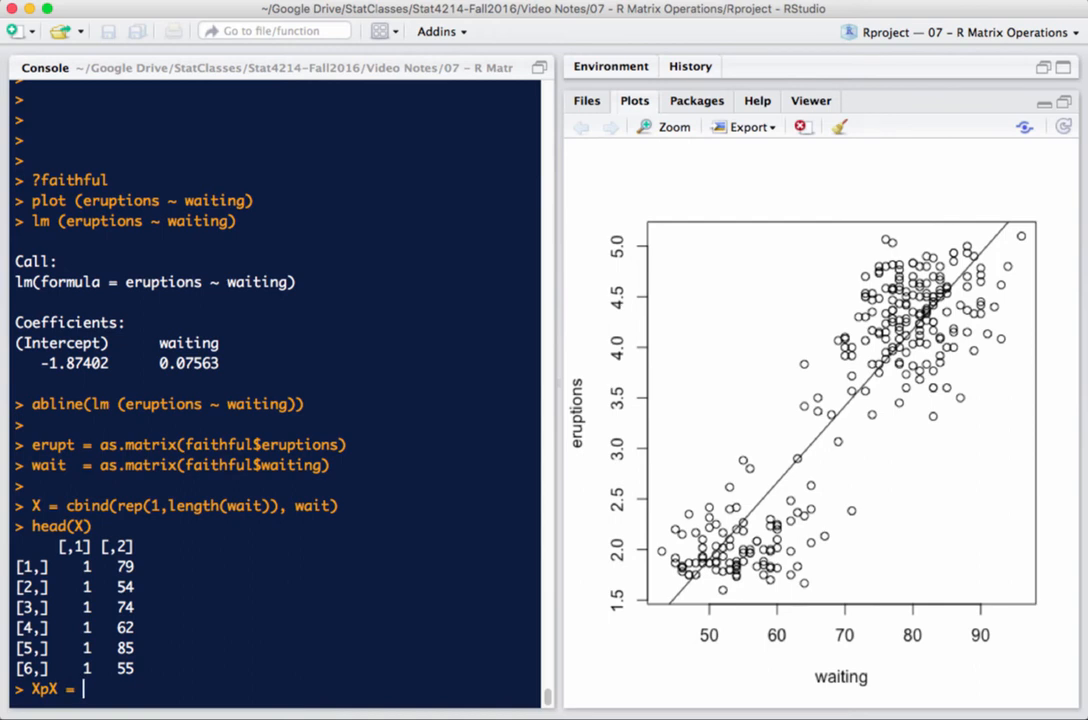
pyautogui.write('t(X)')
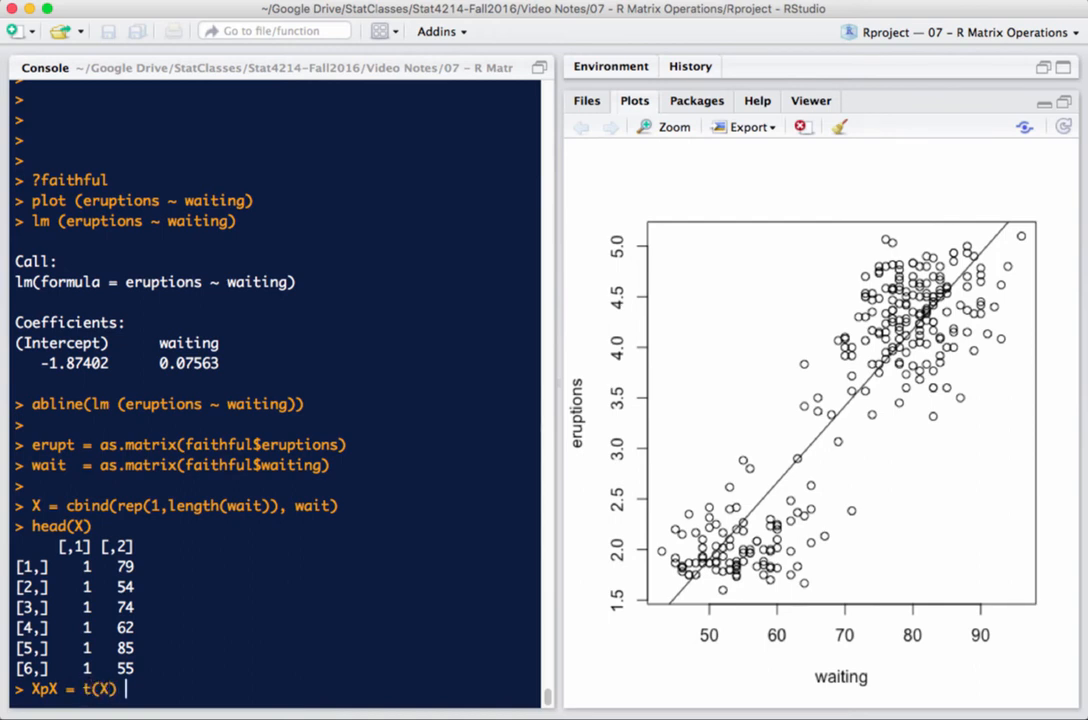
pyautogui.write('%*%')
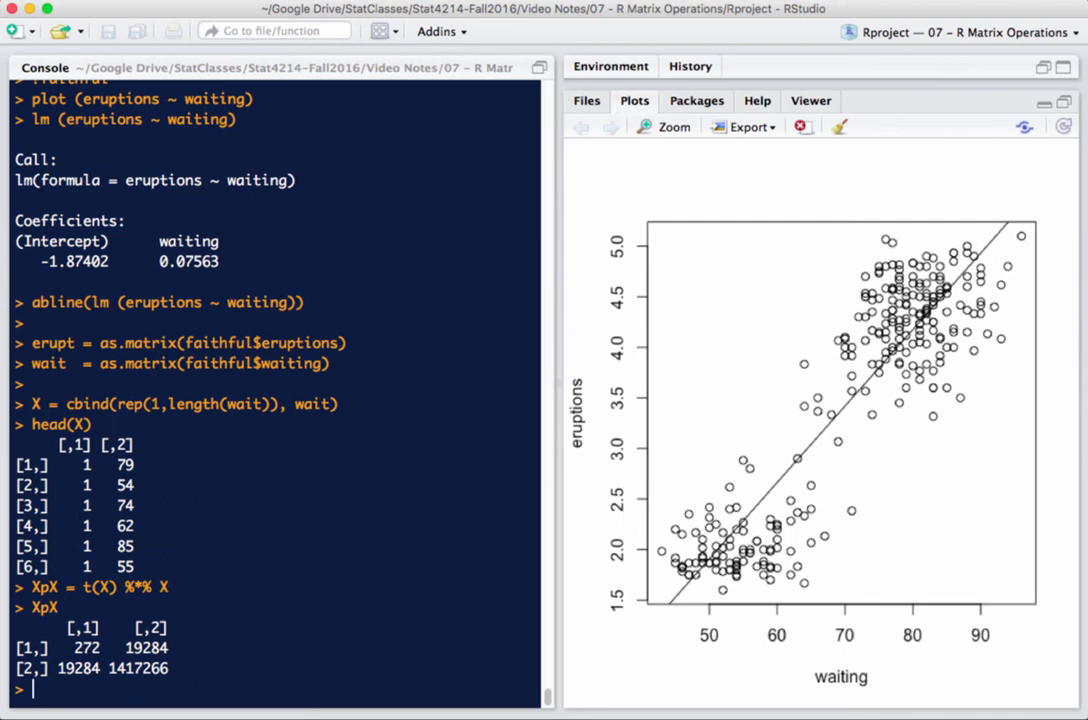
pyautogui.write('XpX')
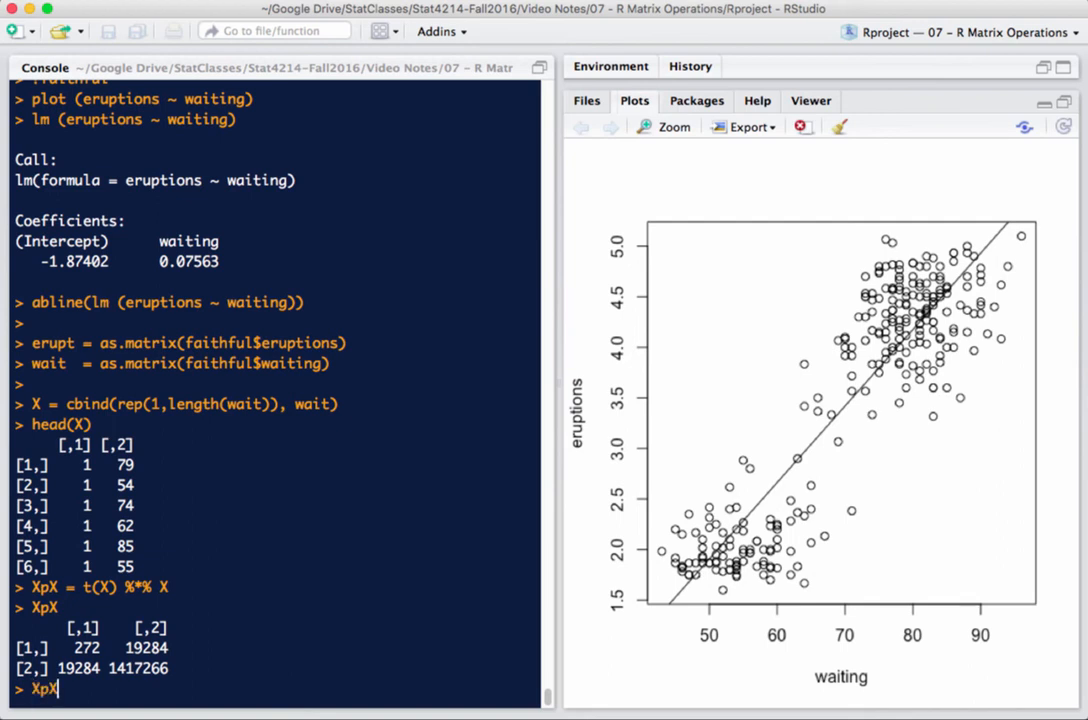
# Step: Compute XpXInv = solve(XpX), the inverse with entries 0.104029479, -1.415475e-03, 1.996521e-05
pyautogui.write('Inv')
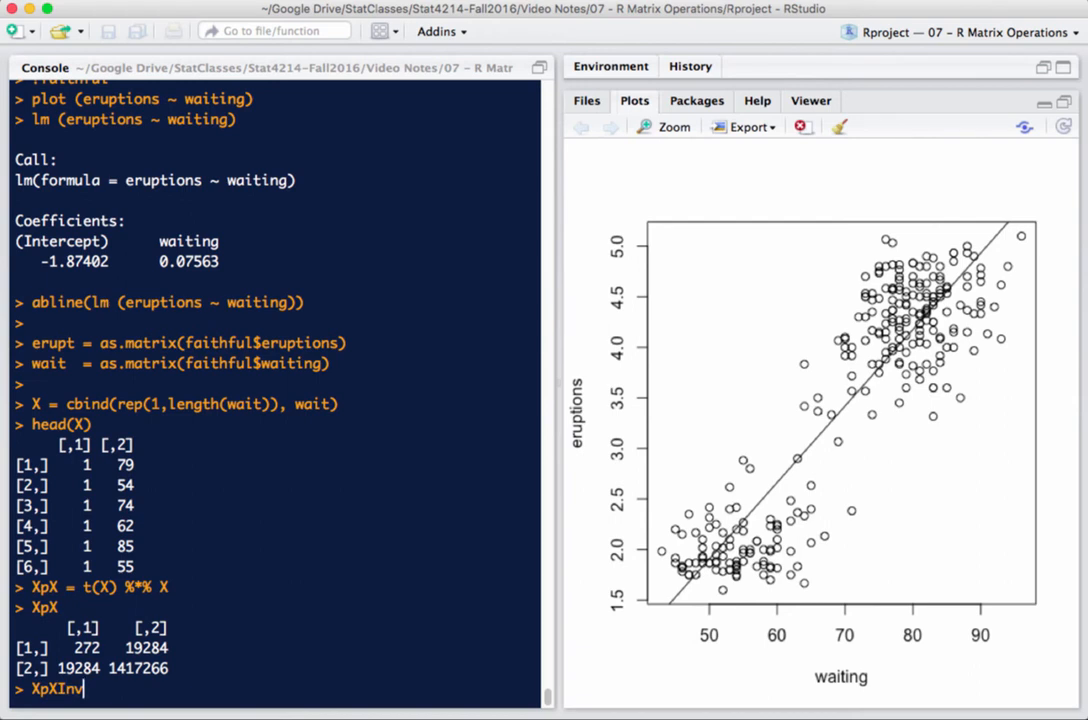
pyautogui.write('solve(XpX')
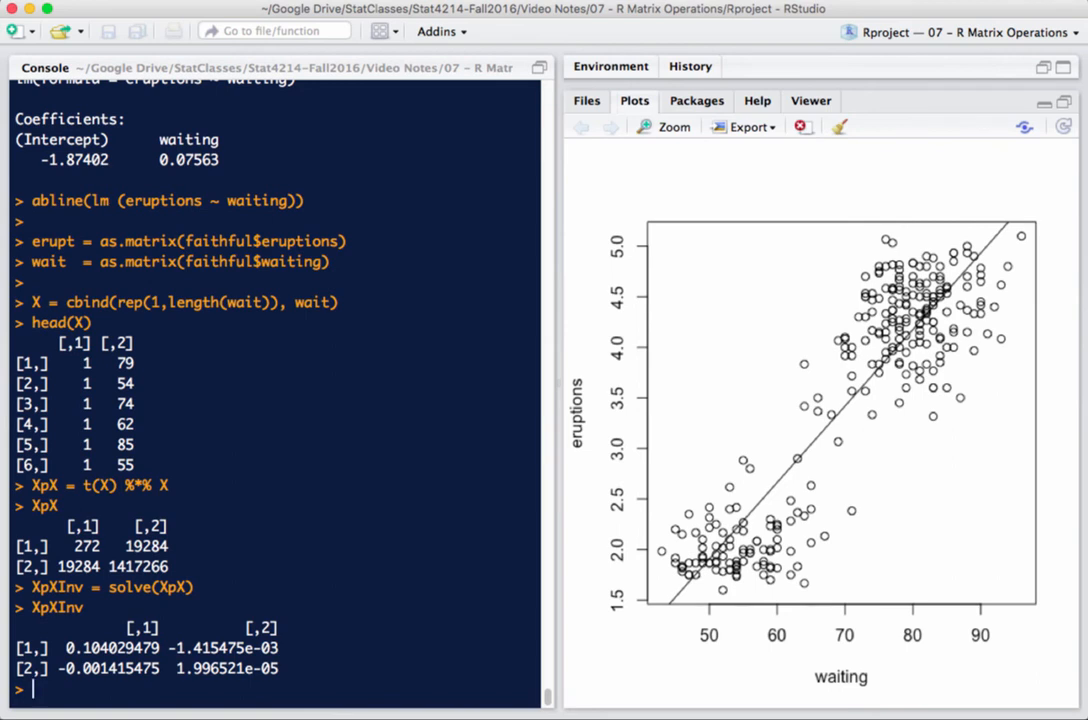
# Step: Multiply XpXInv %*% XpX to confirm it returns the 2×2 identity matrix
pyautogui.write('XpXInv *')
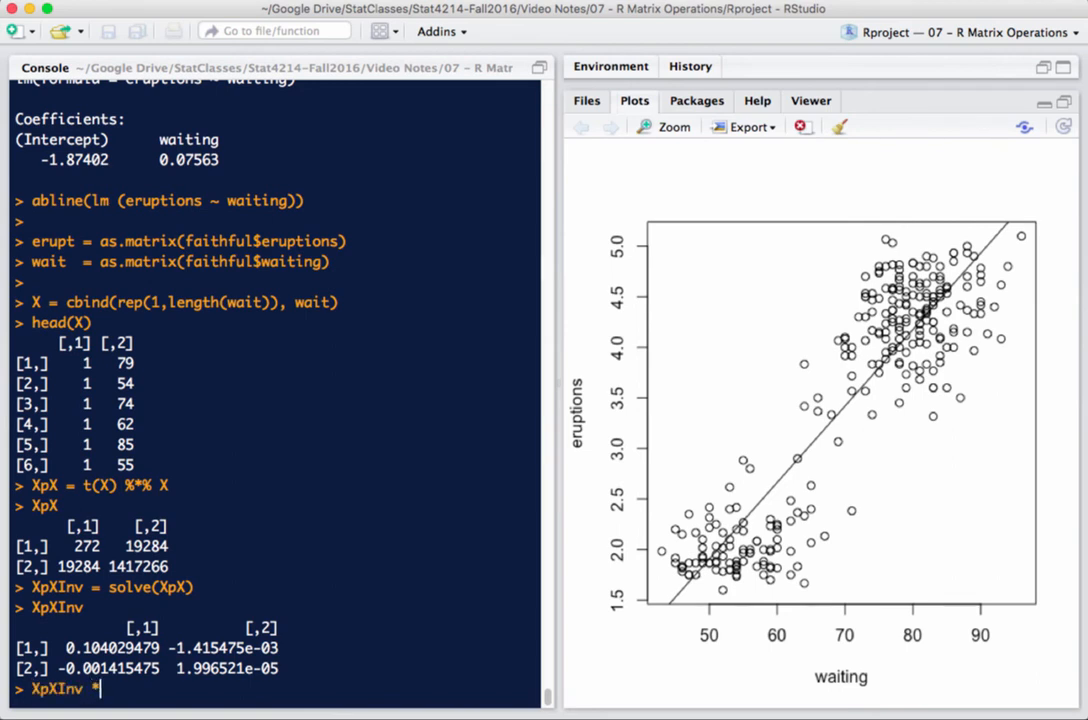
pyautogui.write('% XpX')
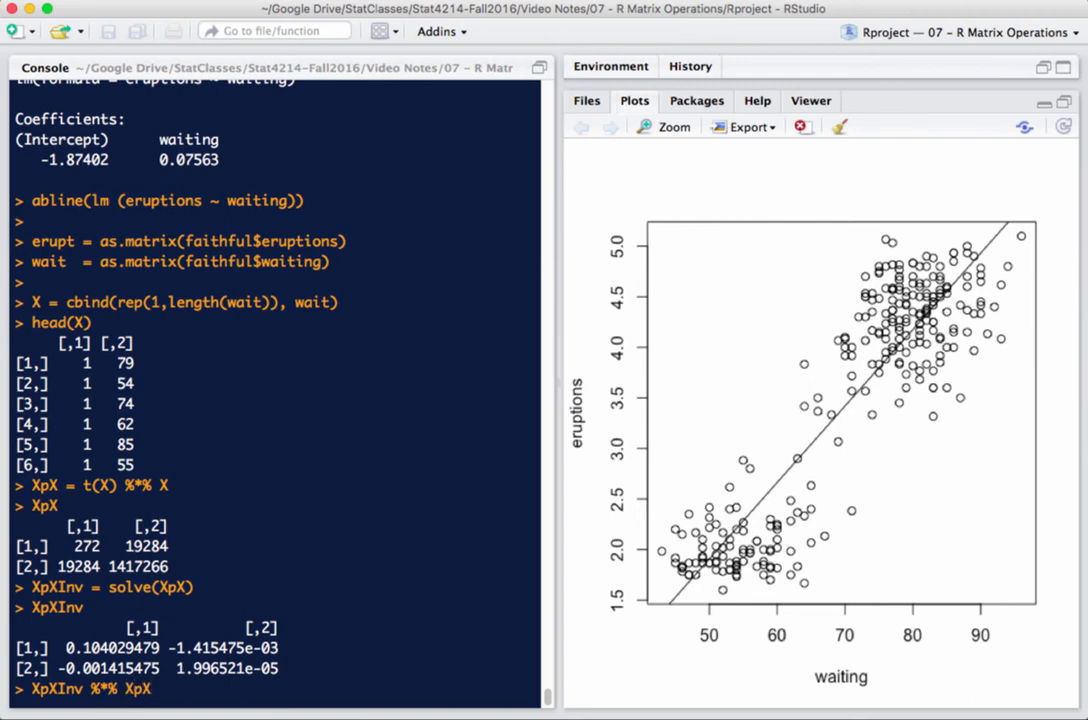
pyautogui.press('Enter')
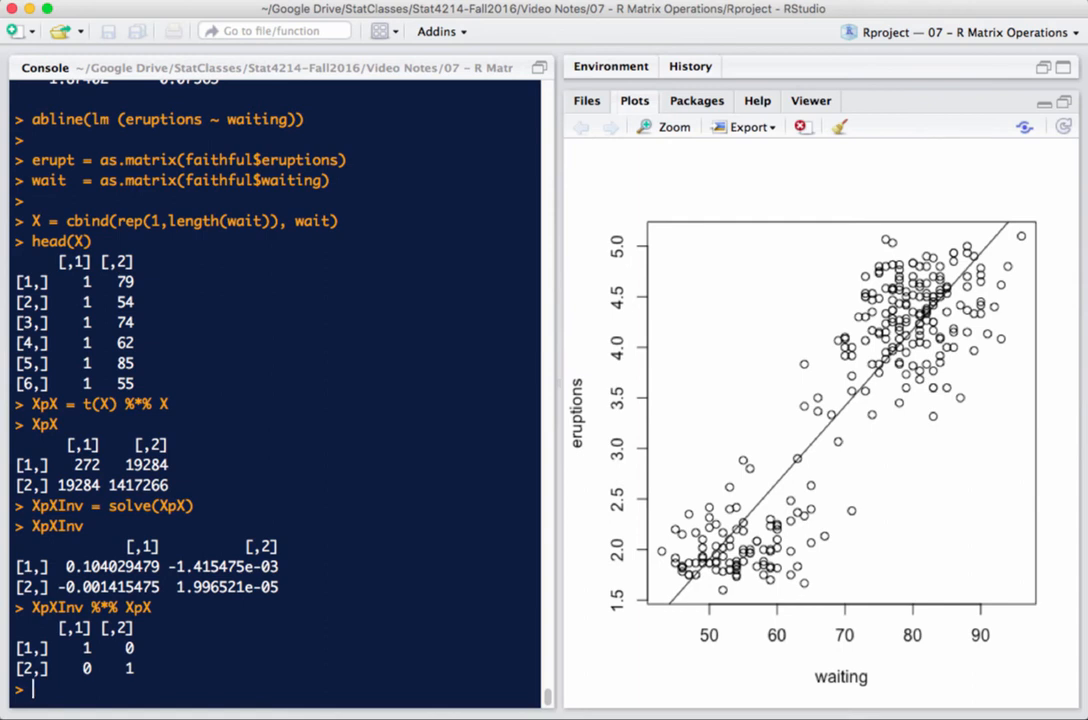
pyautogui.moveTo(988, 288)
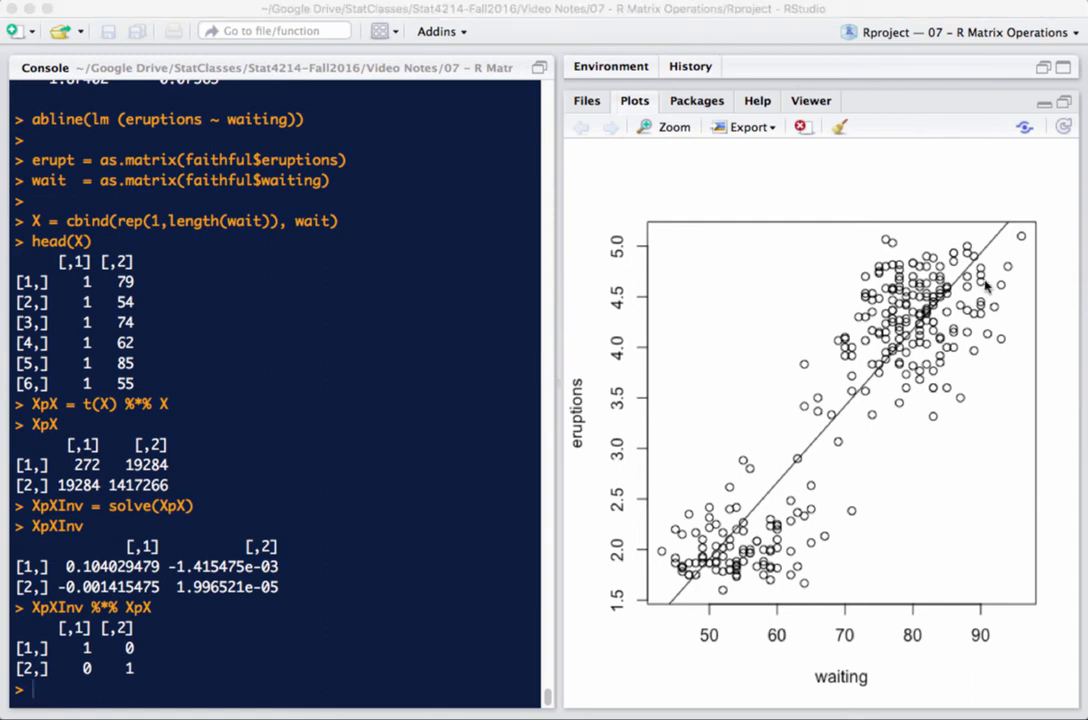
# Step: Compute coef = XpXInv %*% t(X) %*% erupt, giving -1.87401599 and 0.07562795 matching lm
pyautogui.write('coef = XpXInv %*% t(X) %*% erupt')
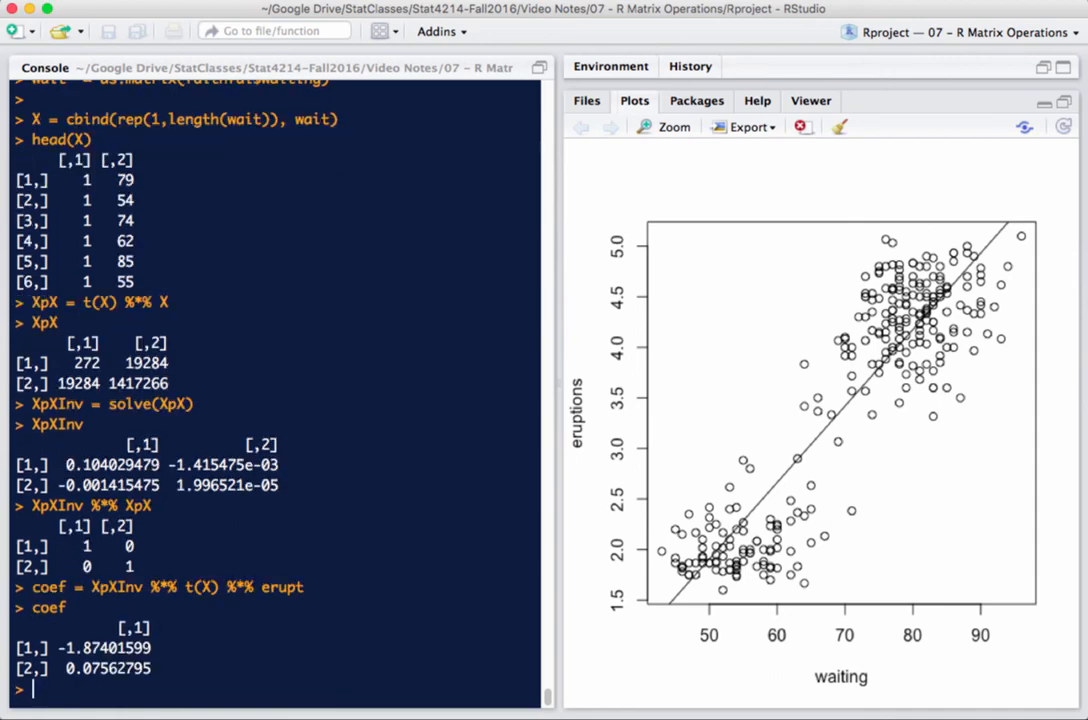
pyautogui.moveTo(610, 624)
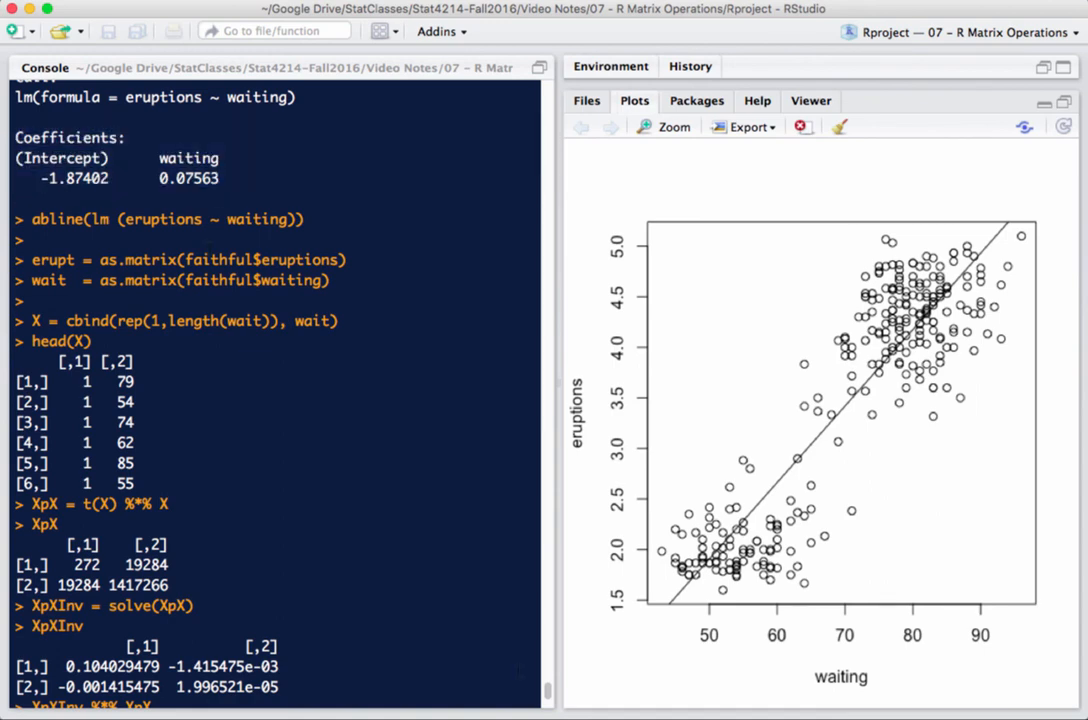
# Step: Scroll the console down ahead of entering the hat matrix command
pyautogui.scroll(-3)
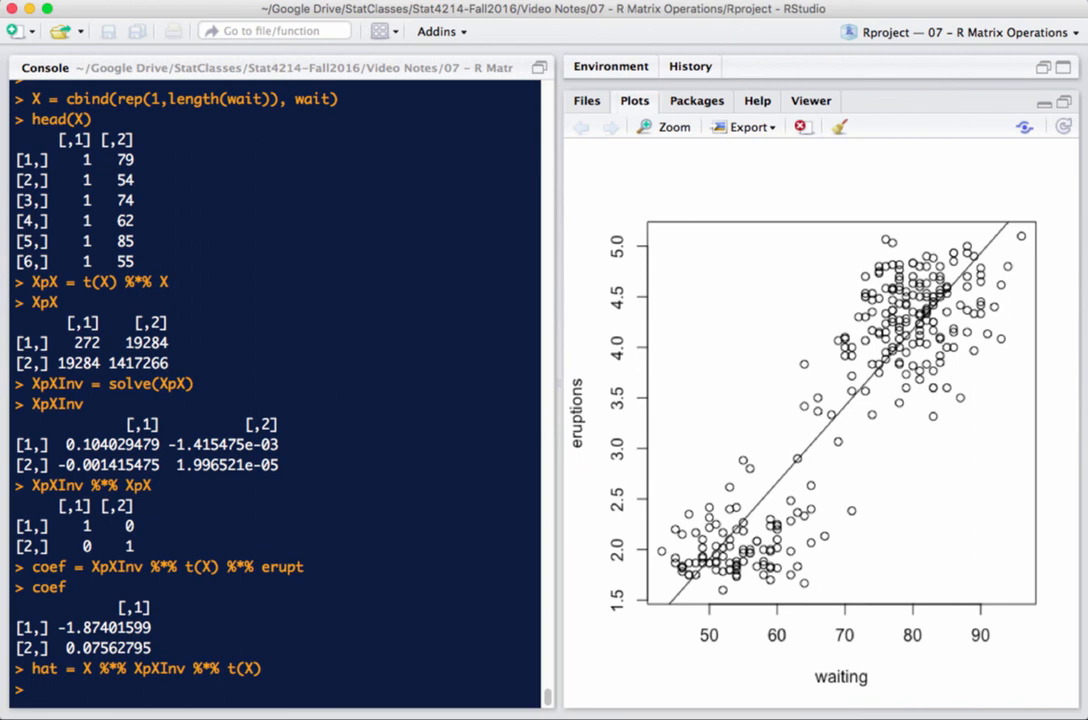
# Step: Compose the idempotency check sum(abs(hat %*% hat - hat)) at the console prompt
pyautogui.write('hat %*%')
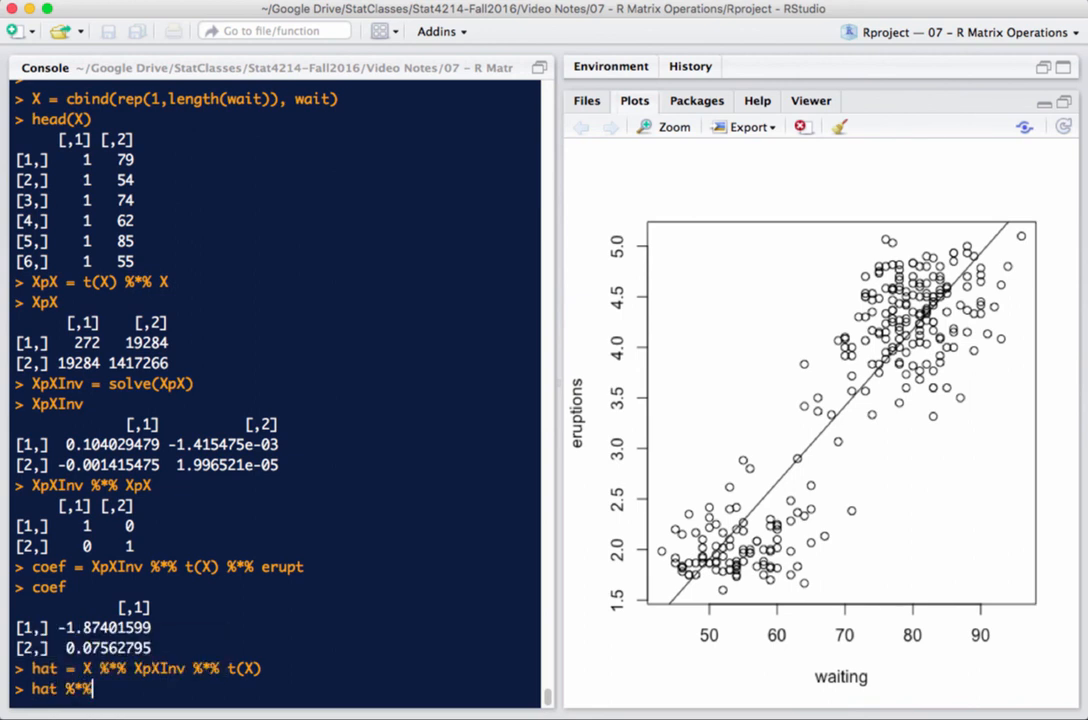
pyautogui.write('hat')
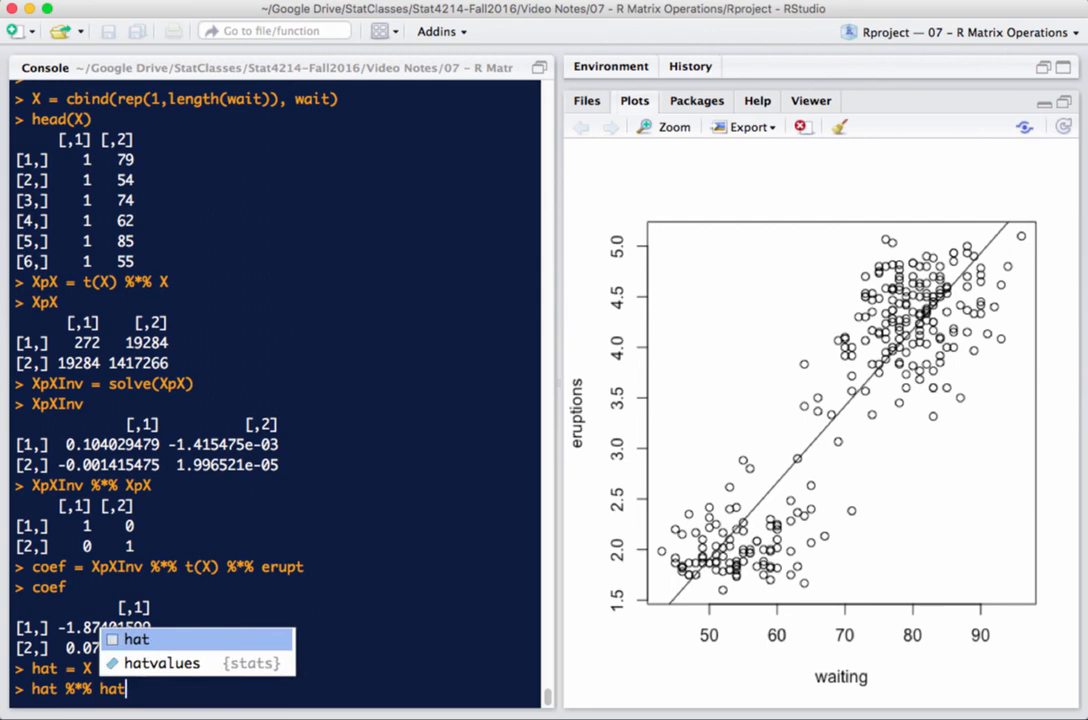
pyautogui.write('-')
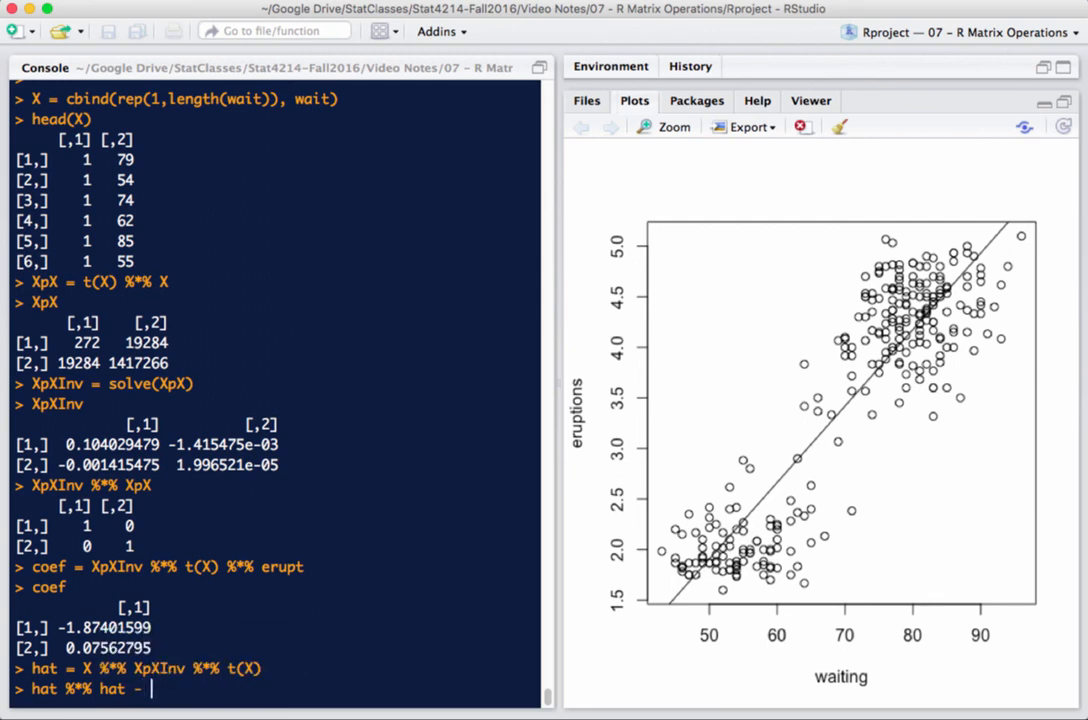
pyautogui.write('hat)')
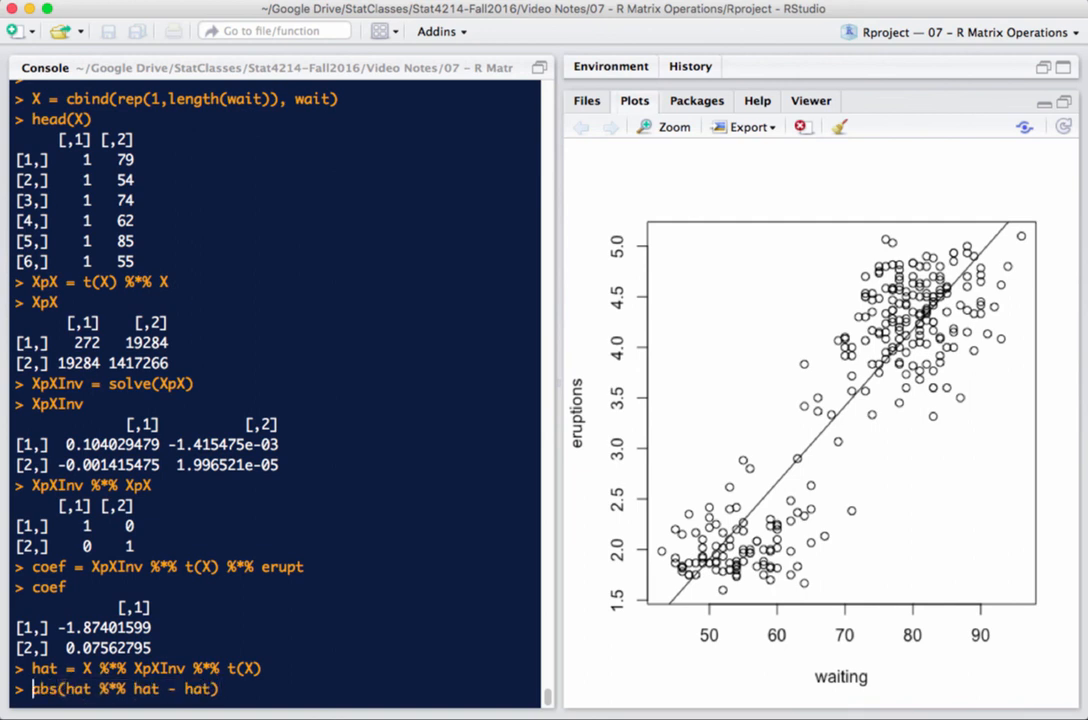
pyautogui.write('sum')
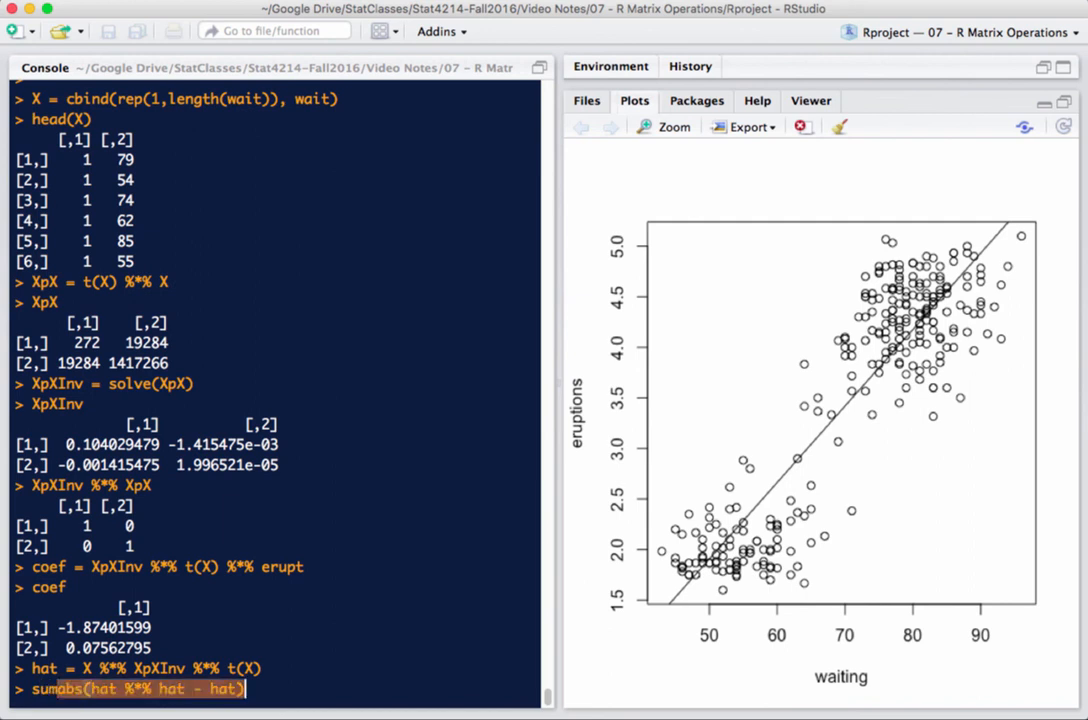
pyautogui.write('(')
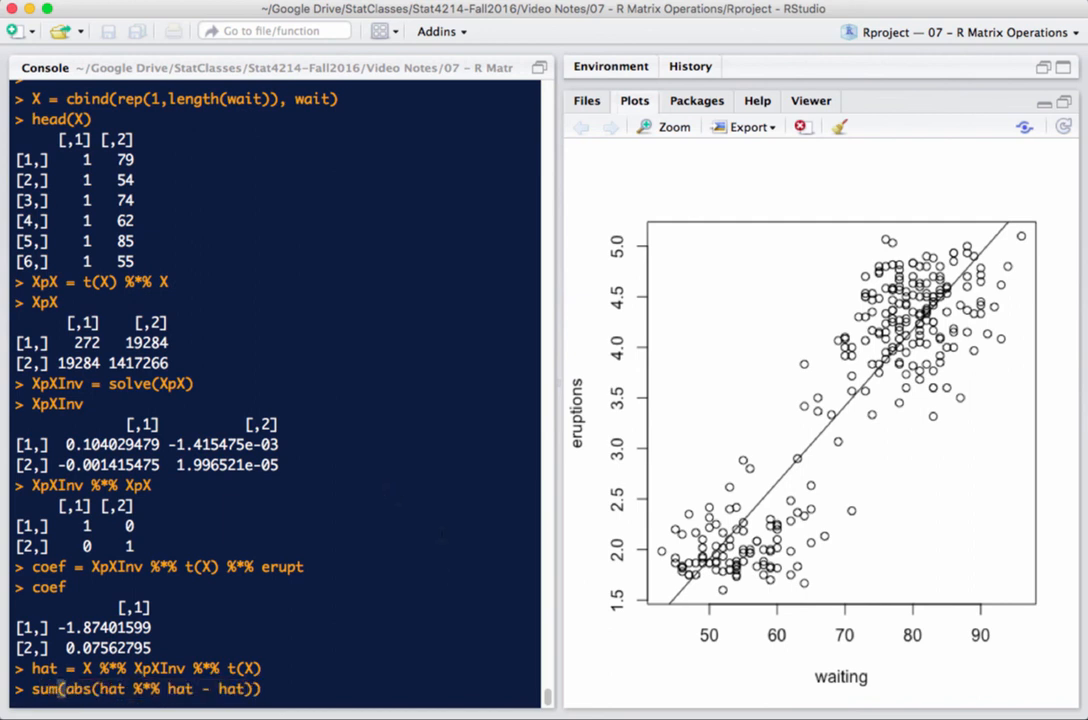